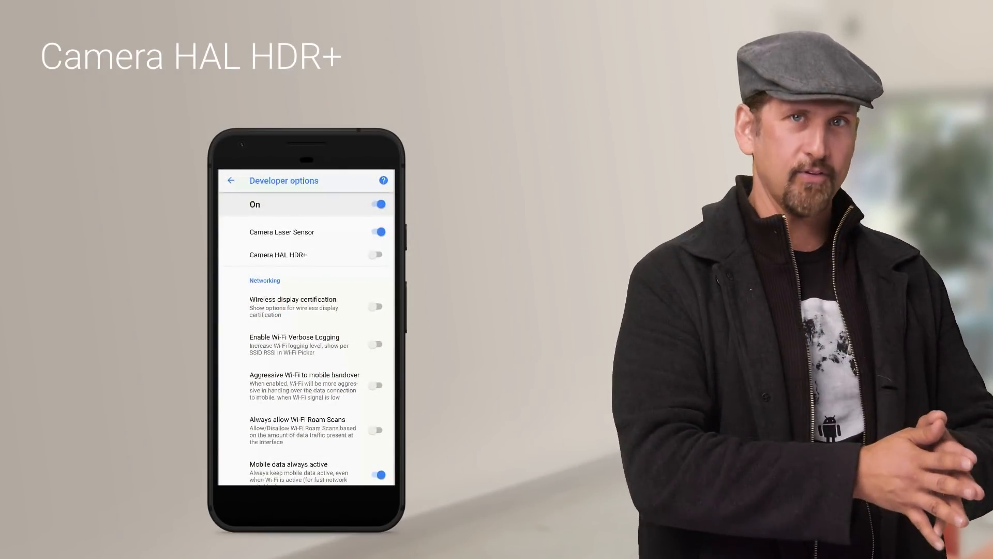
- Turn on the Camera HAL HDR+ toggle in Developer options
click(376, 255)
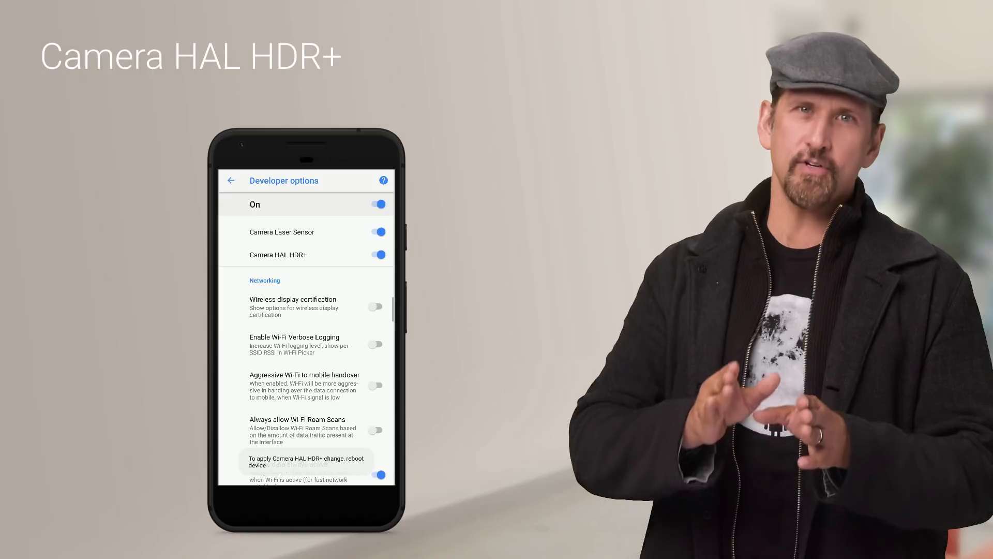